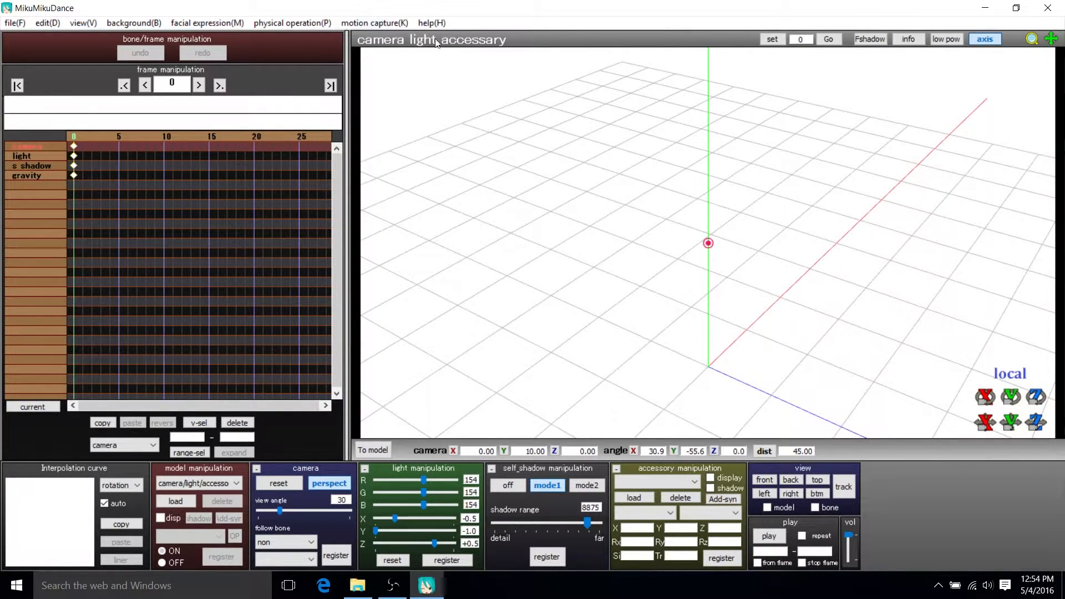
pyautogui.moveTo(760, 317)
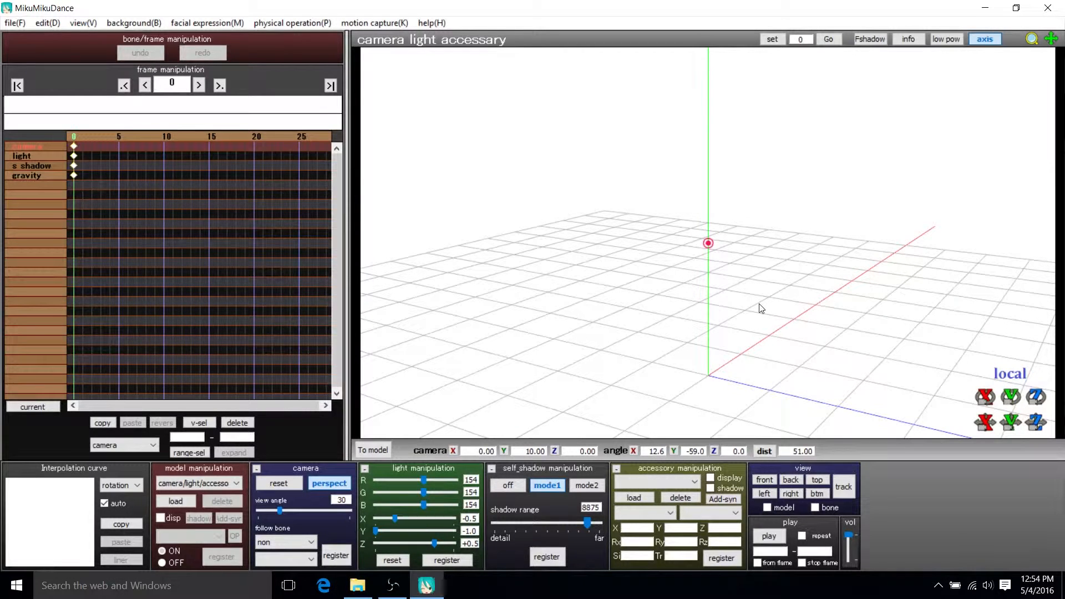
pyautogui.moveTo(672, 304)
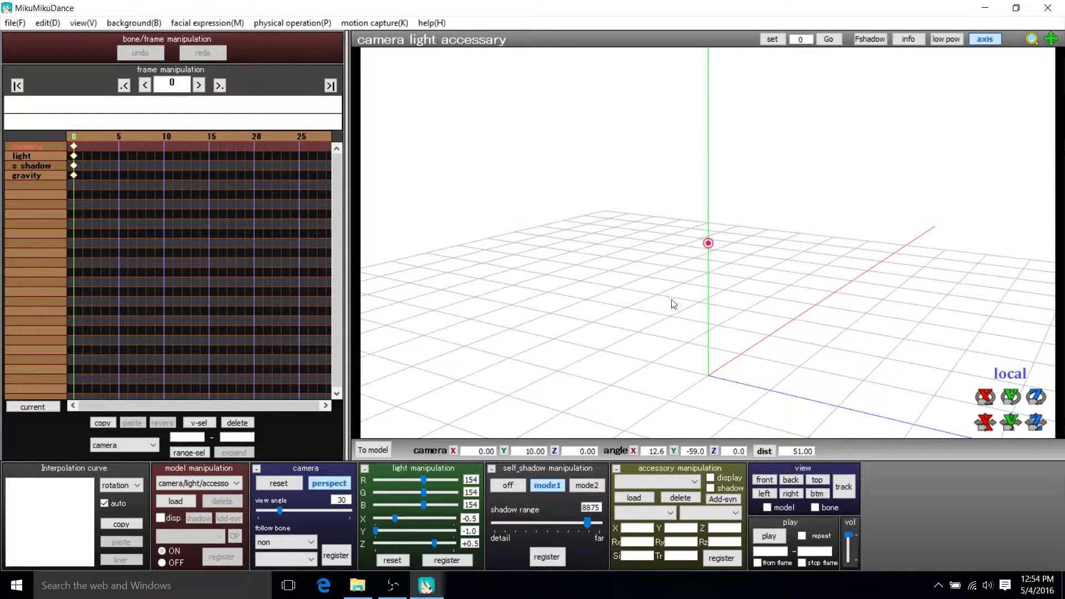
pyautogui.moveTo(720, 334)
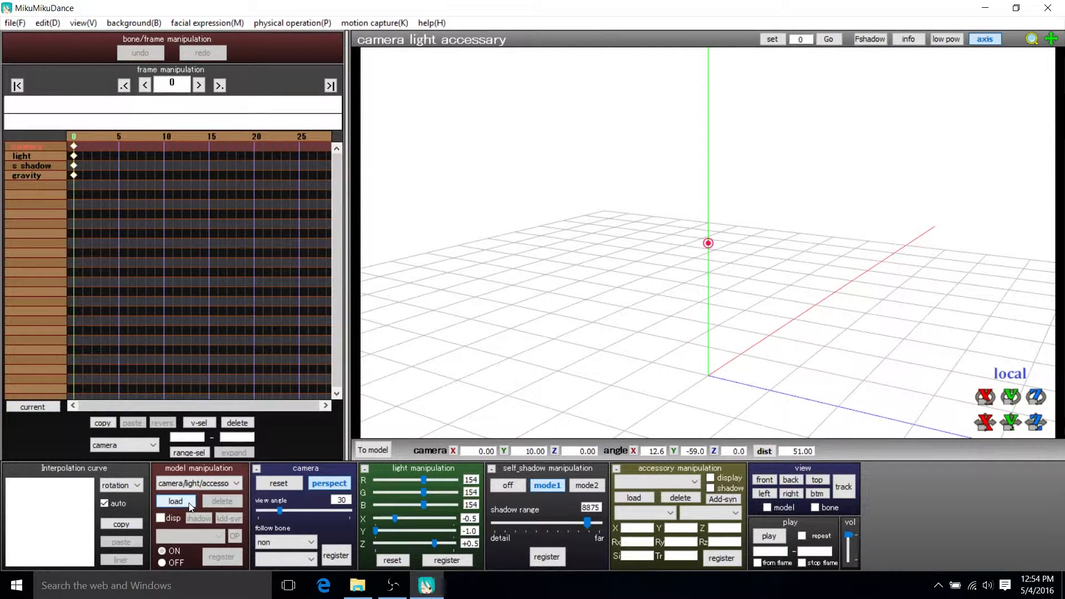
# - Bring up the load-model file chooser from the model manipulation panel
pyautogui.click(175, 500)
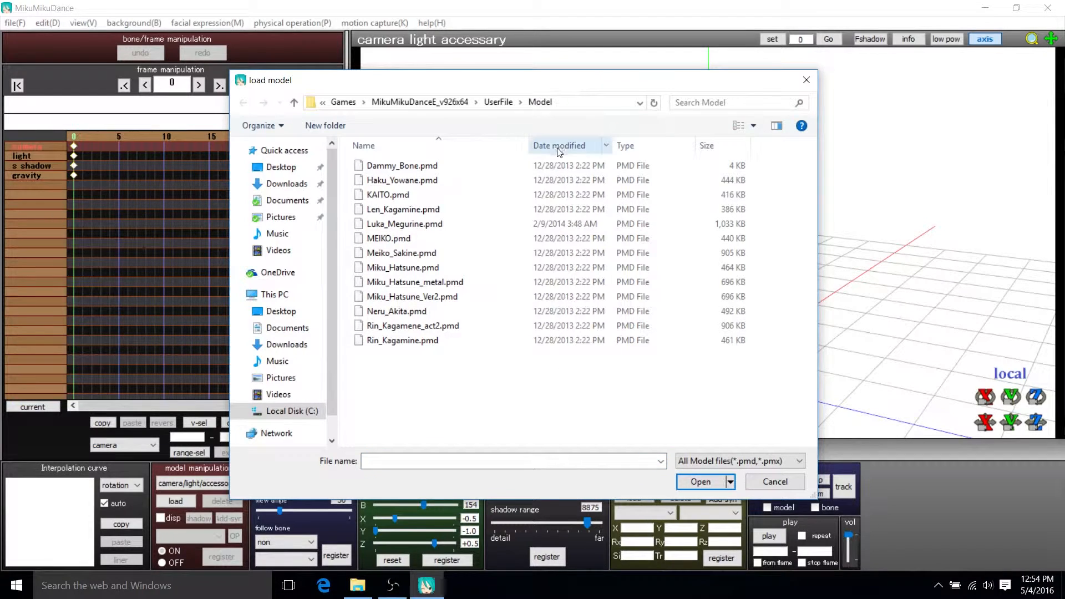
# - Select Miku_Hatsune.pmd in the file list and load it, showing its creator notice
pyautogui.click(400, 253)
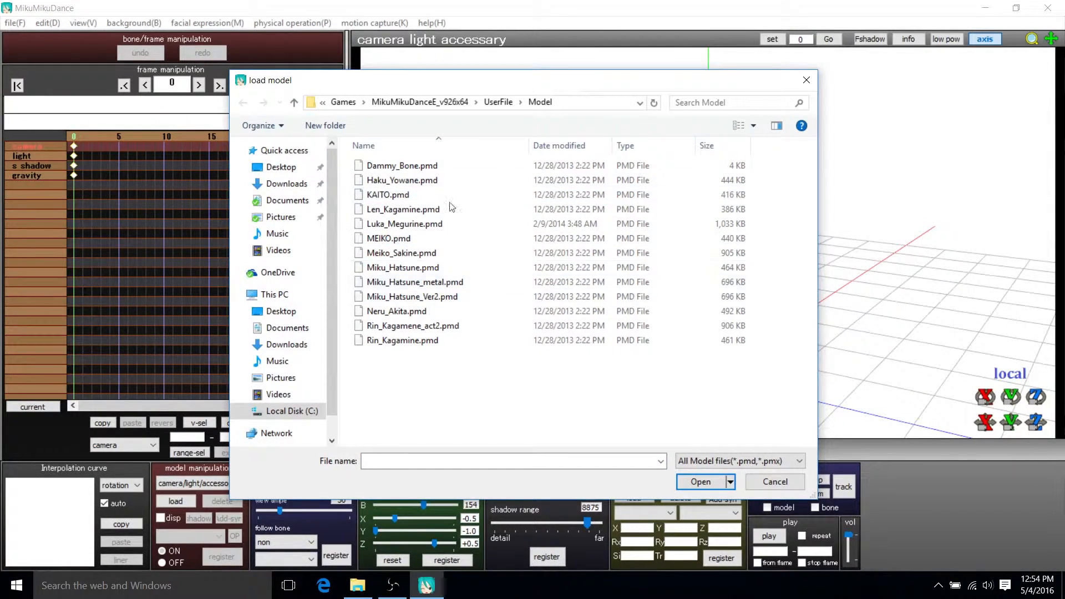
pyautogui.click(401, 267)
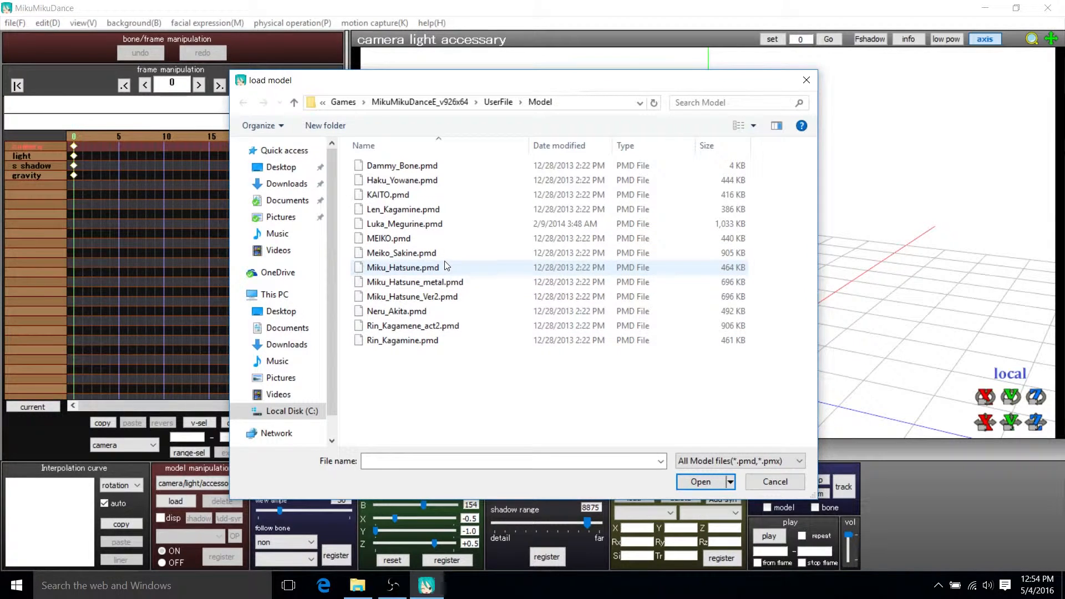
pyautogui.click(402, 268)
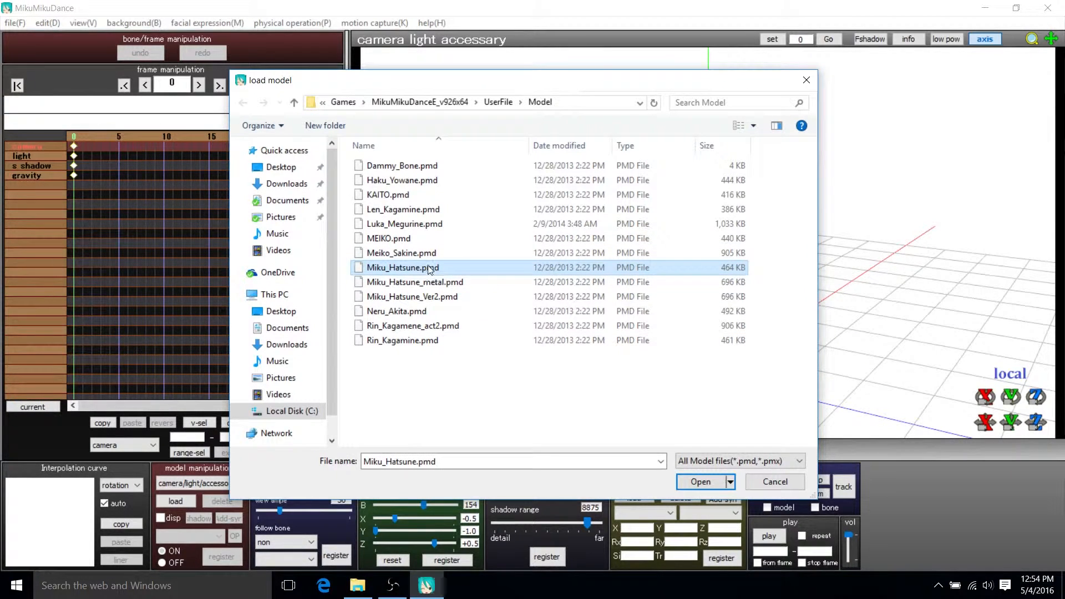
pyautogui.moveTo(430, 267)
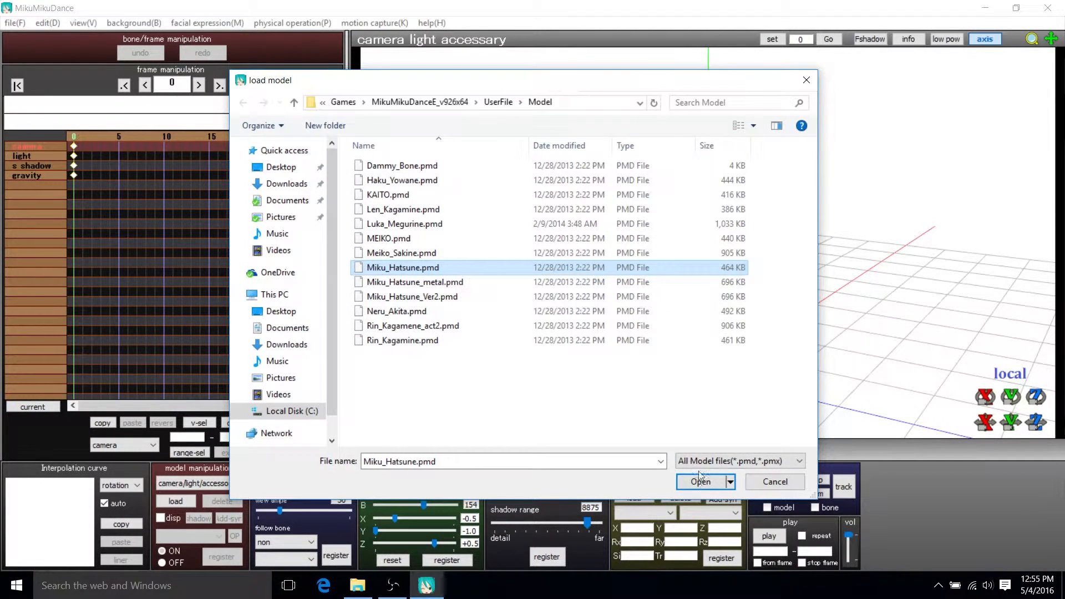
pyautogui.click(700, 482)
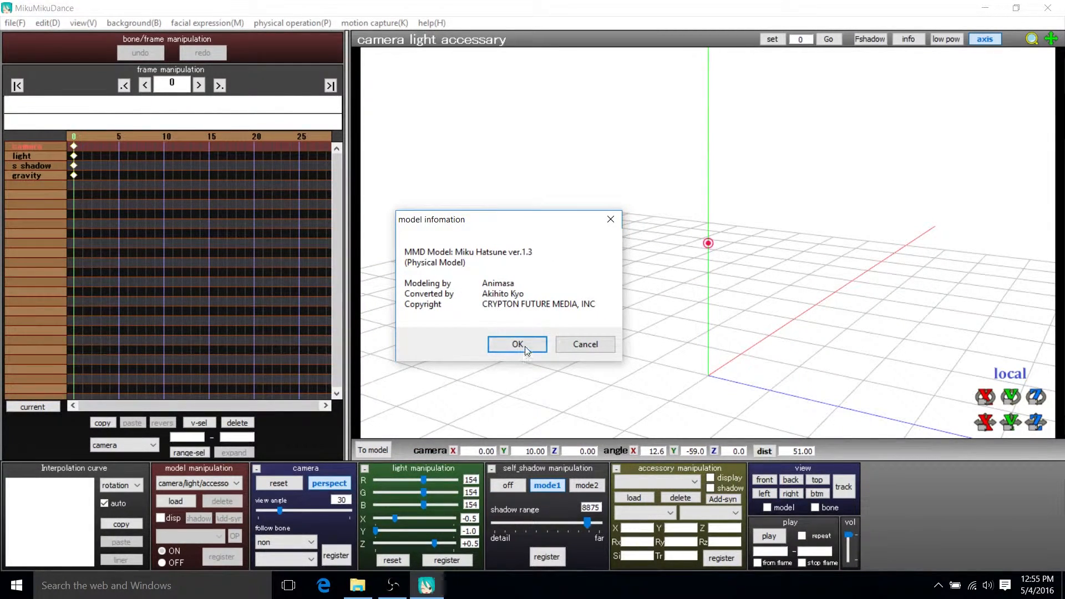
# - Dismiss the model information notice so Miku Hatsune appears at scene centre with bones shown
pyautogui.click(516, 344)
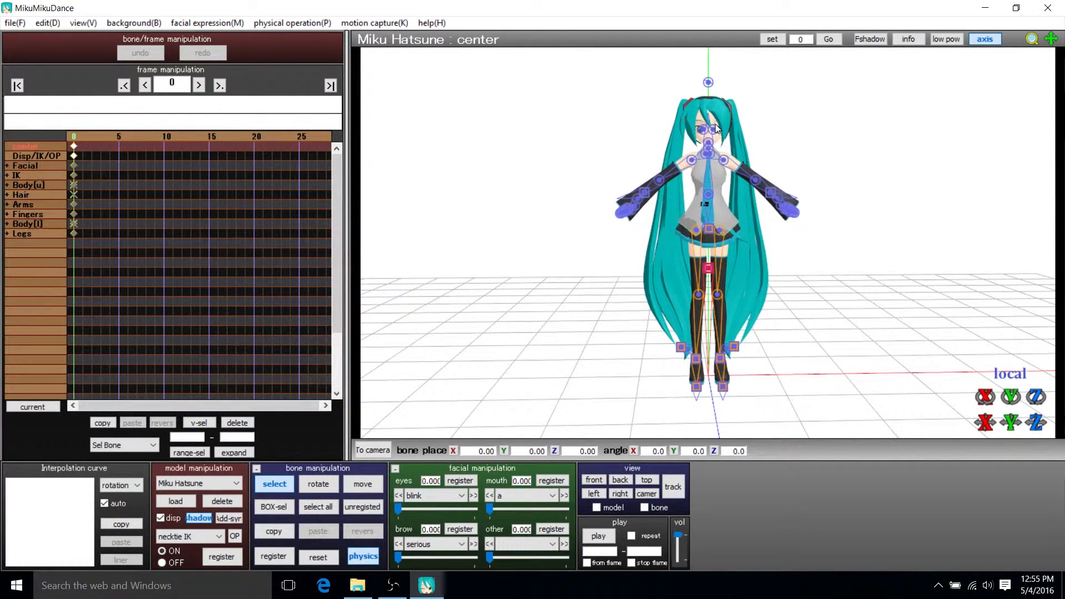
pyautogui.scroll(3)
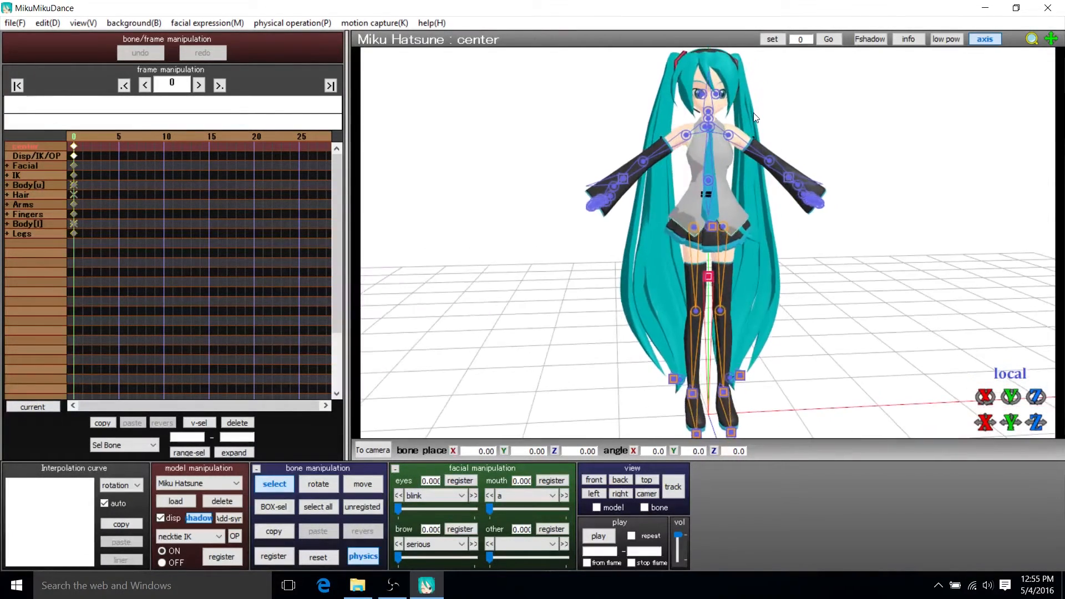
pyautogui.moveTo(770, 228)
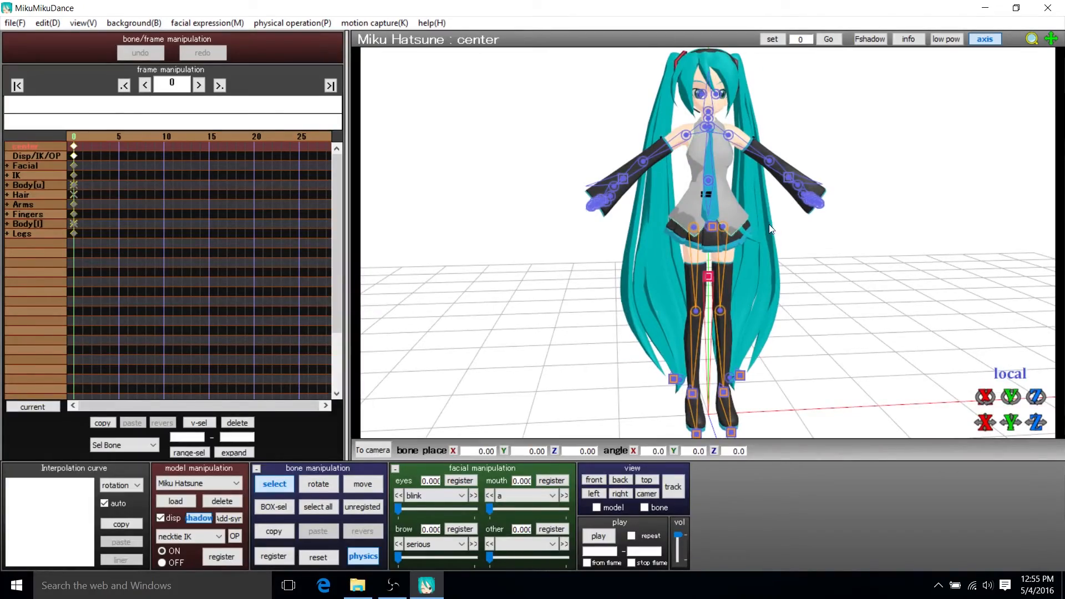